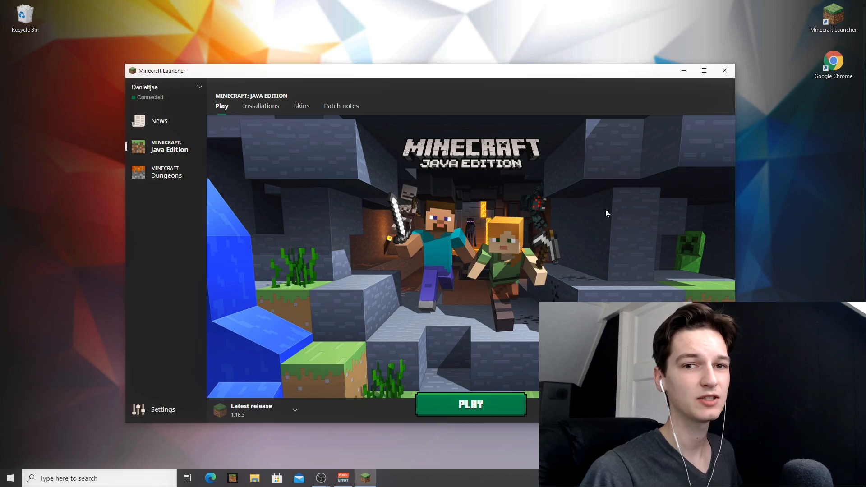
mouse_move(695, 69)
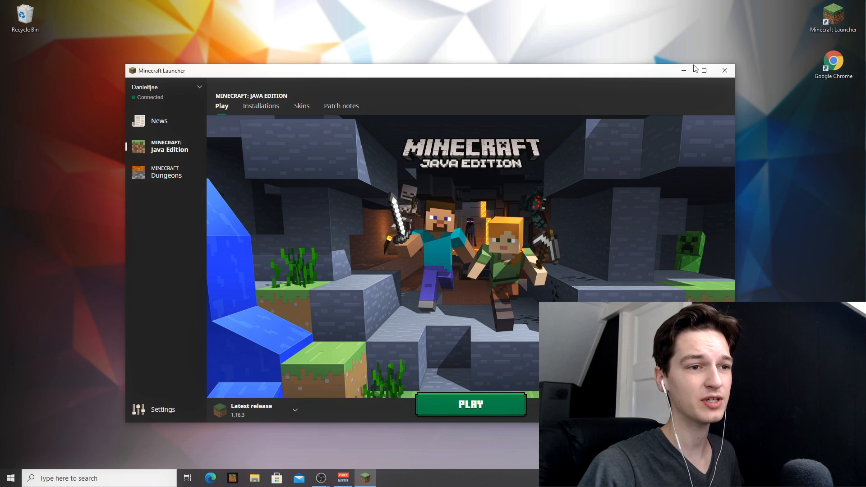
- Restart the Minecraft Launcher and begin creating a new installation
click(724, 70)
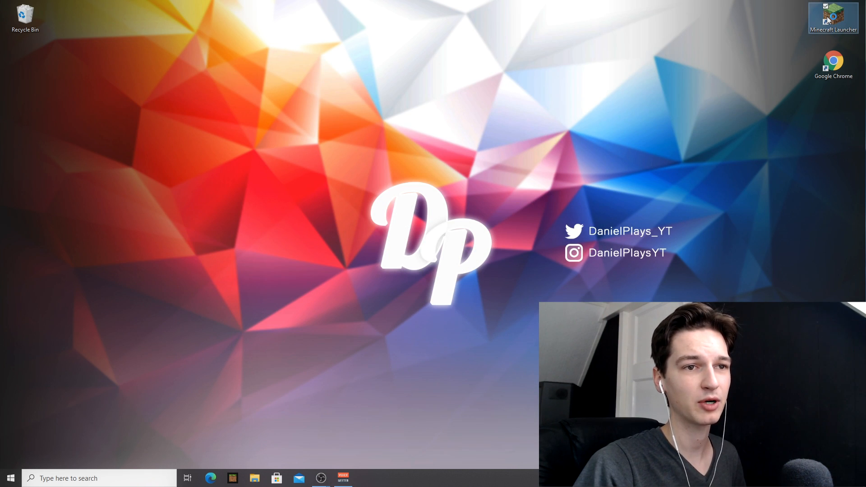
double_click(833, 18)
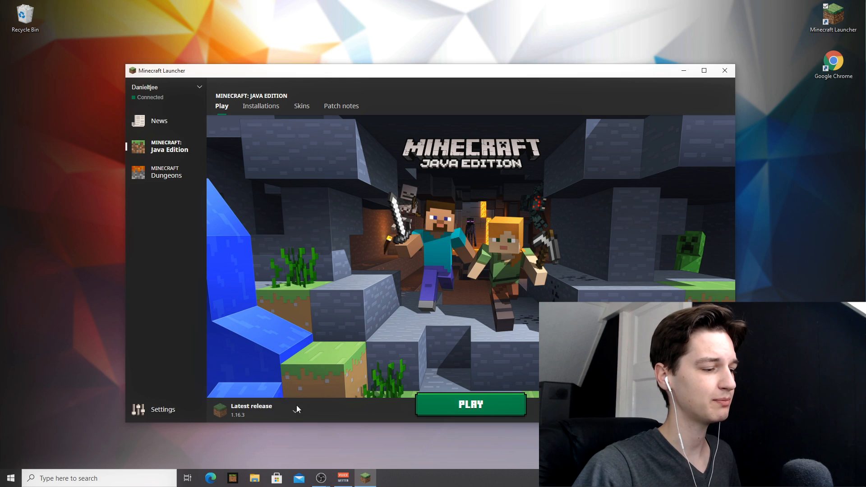
click(252, 410)
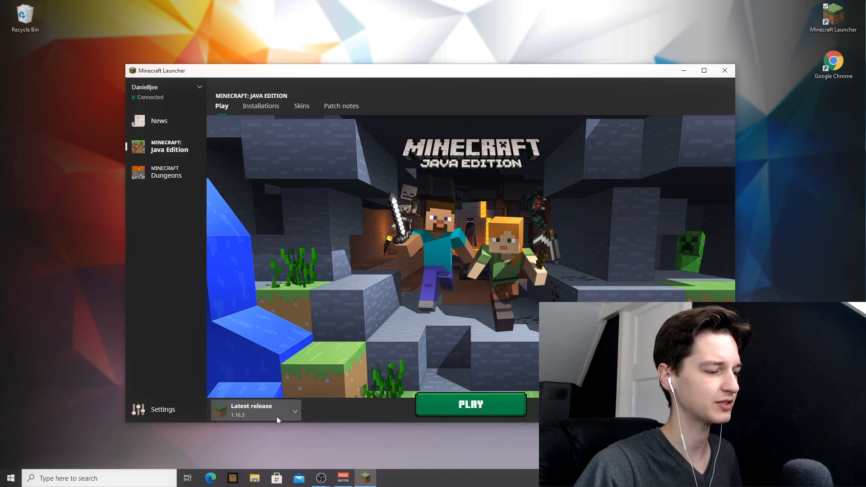
mouse_move(271, 132)
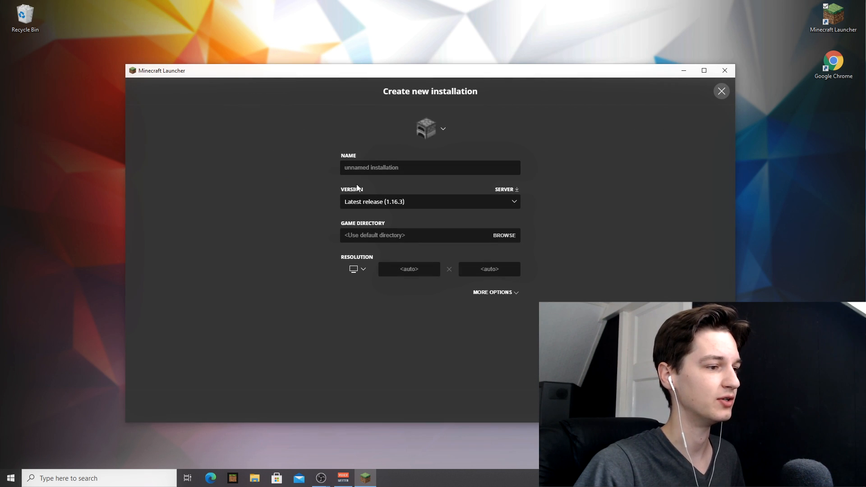
- Name the draft installation 'DanialP' and review the available game versions
text(DanialPlays)
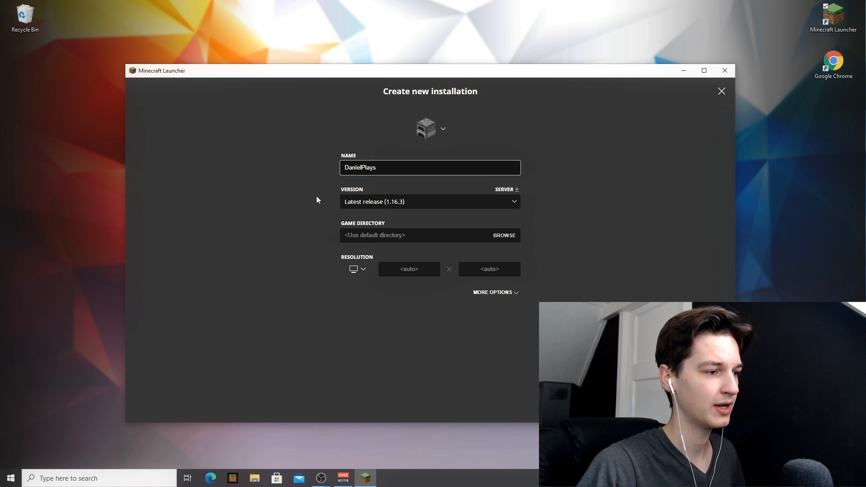
click(430, 201)
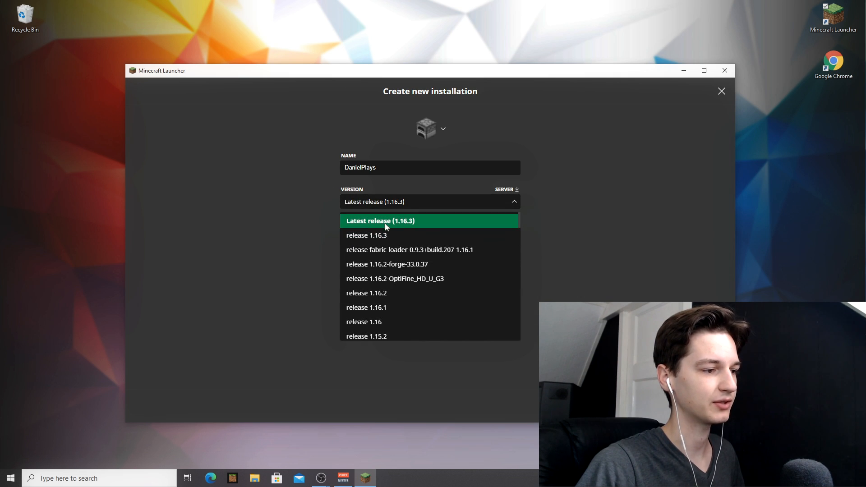
mouse_move(367, 235)
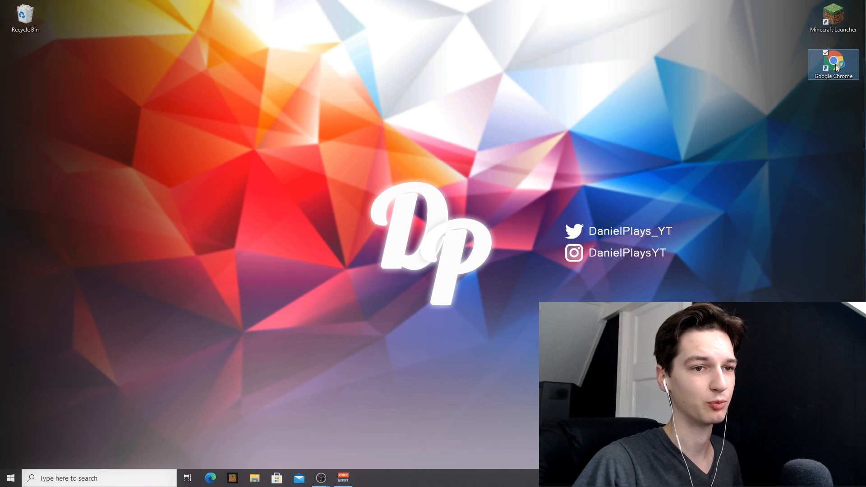
- Start downloading OptiFine 1.16.3 HD U G3 pre1 from optifine.net's preview versions
double_click(832, 65)
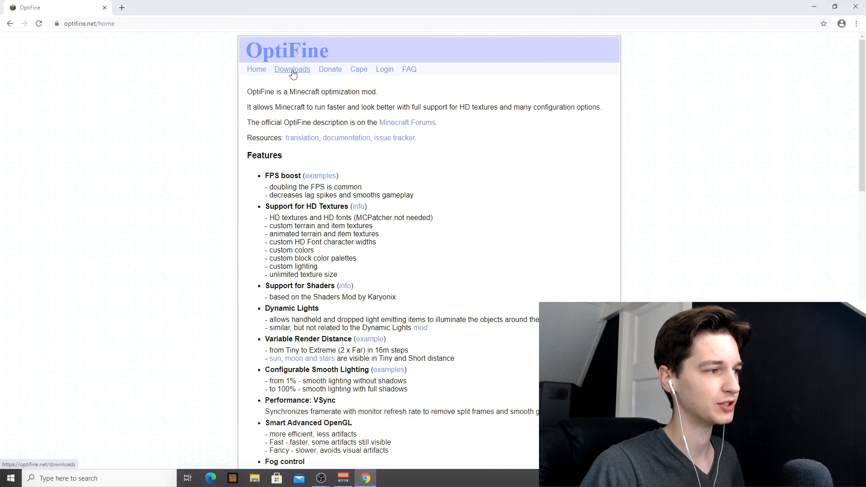
click(291, 69)
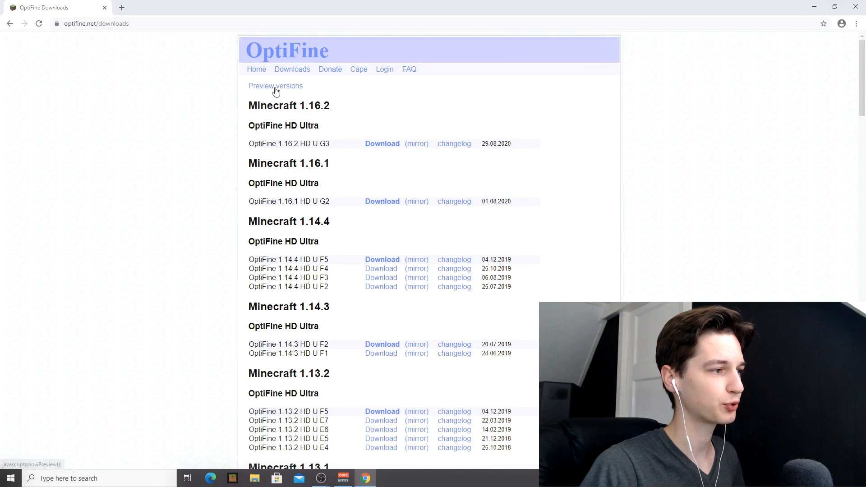
click(275, 86)
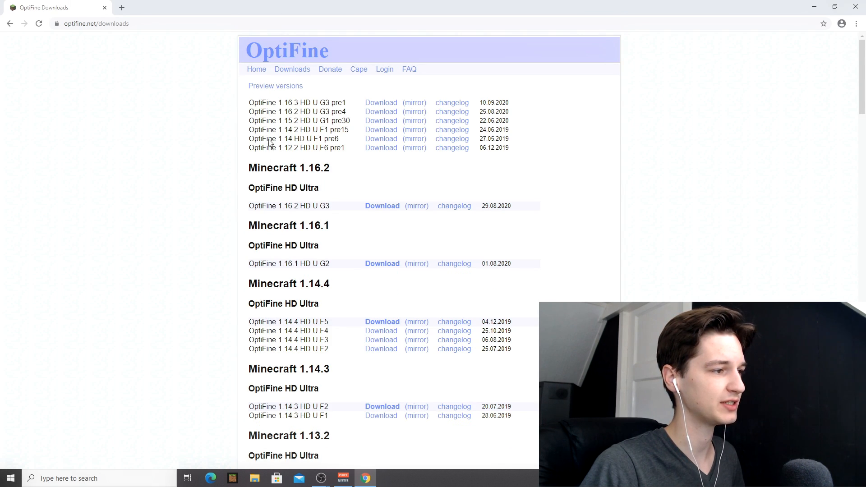
double_click(287, 103)
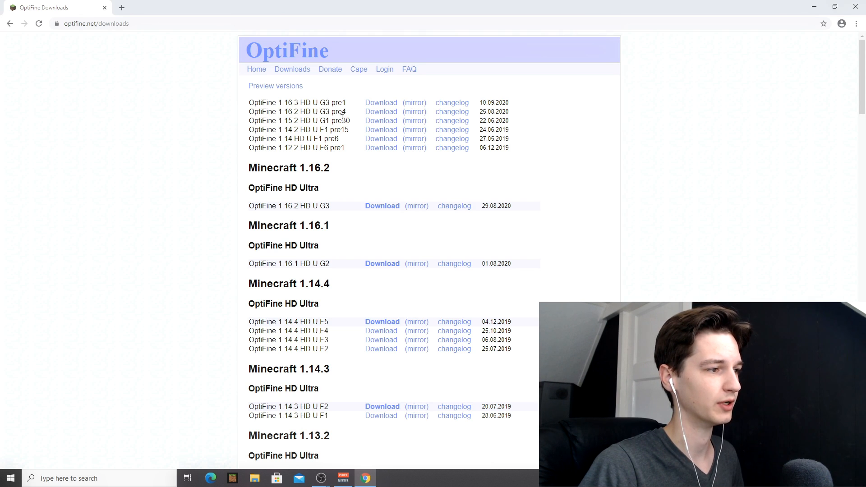
click(381, 206)
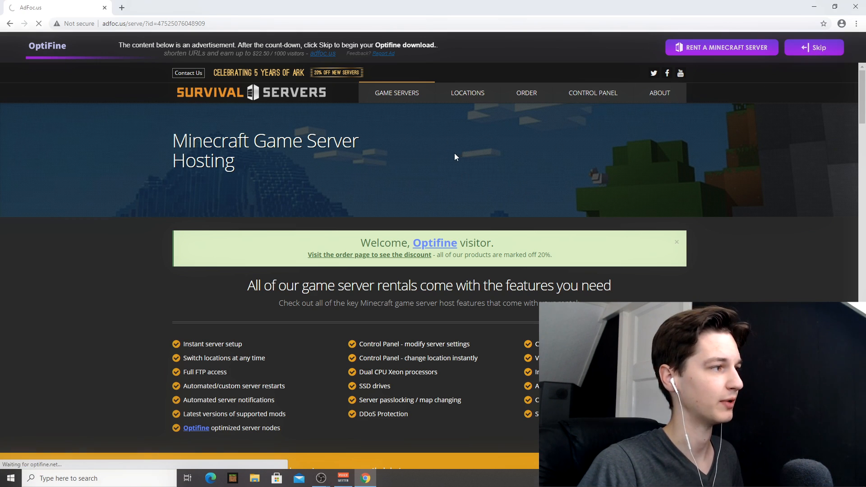
- Skip the ad, download the preview_OptiFine jar and keep it despite Chrome's warning
click(813, 47)
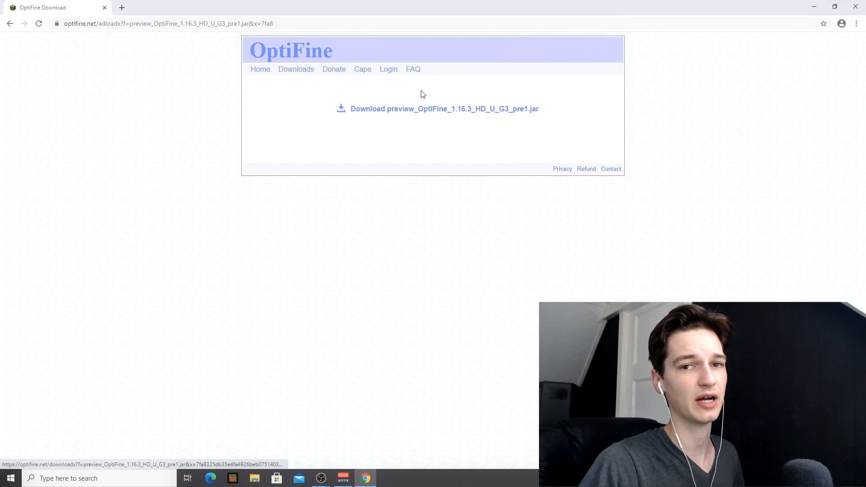
click(205, 7)
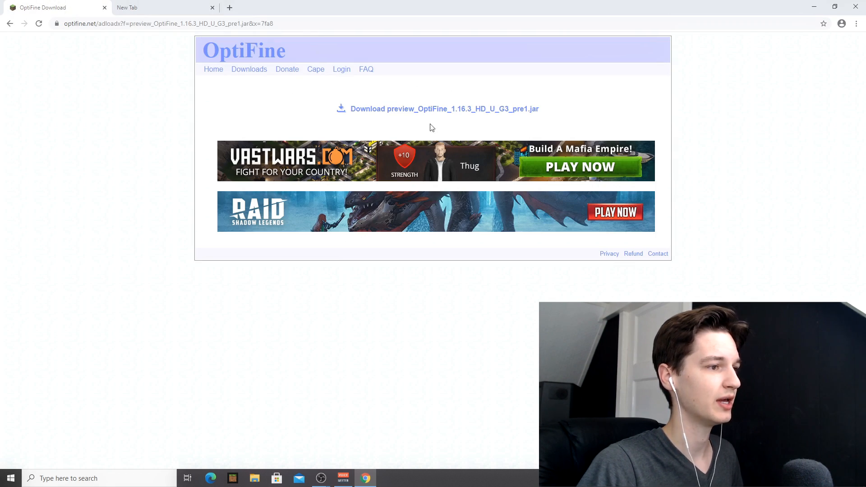
click(119, 23)
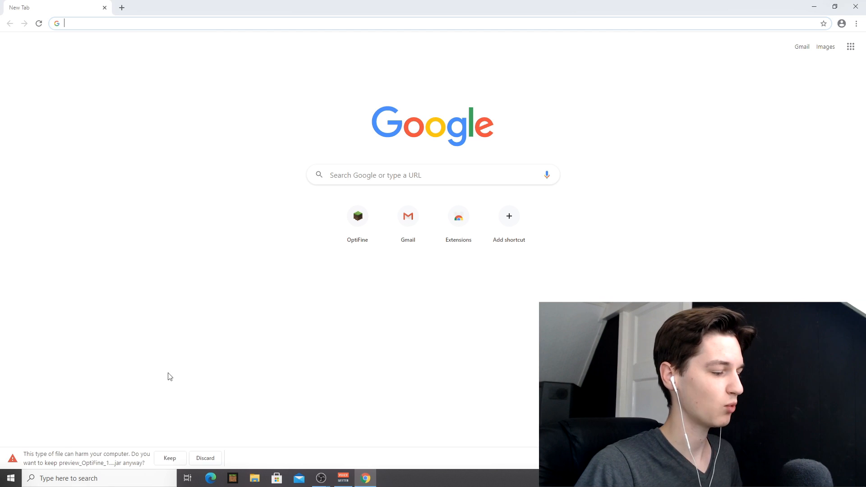
click(170, 459)
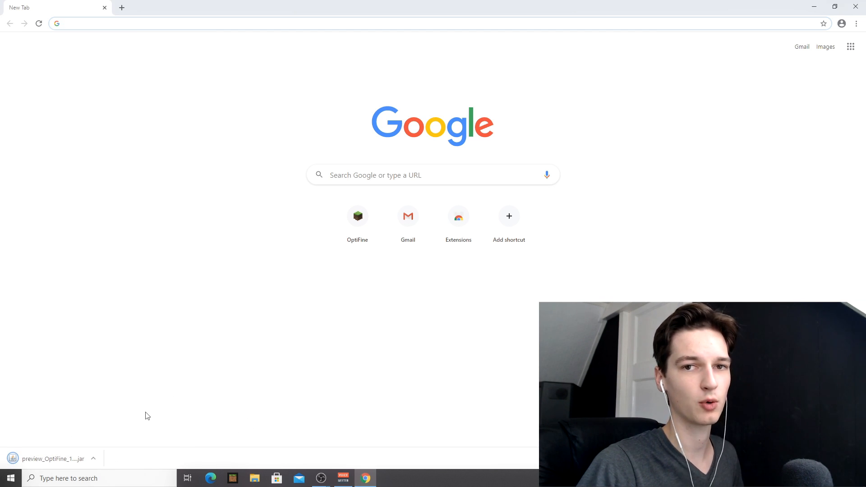
mouse_move(147, 403)
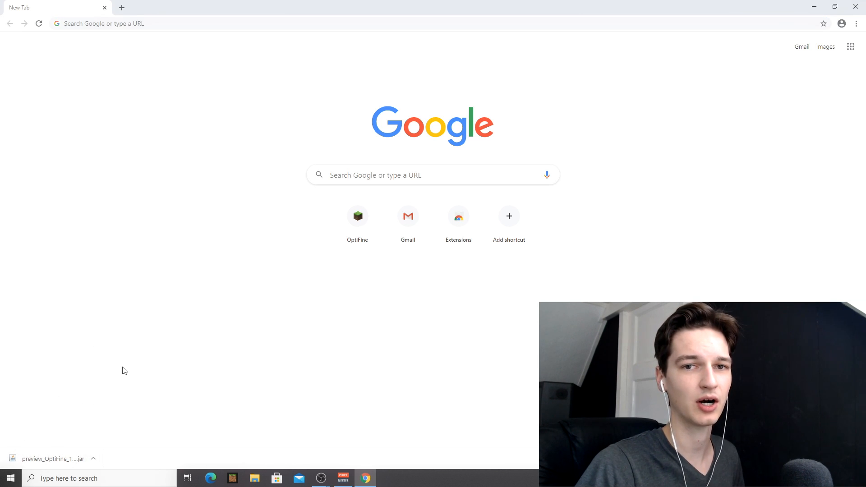
mouse_move(397, 196)
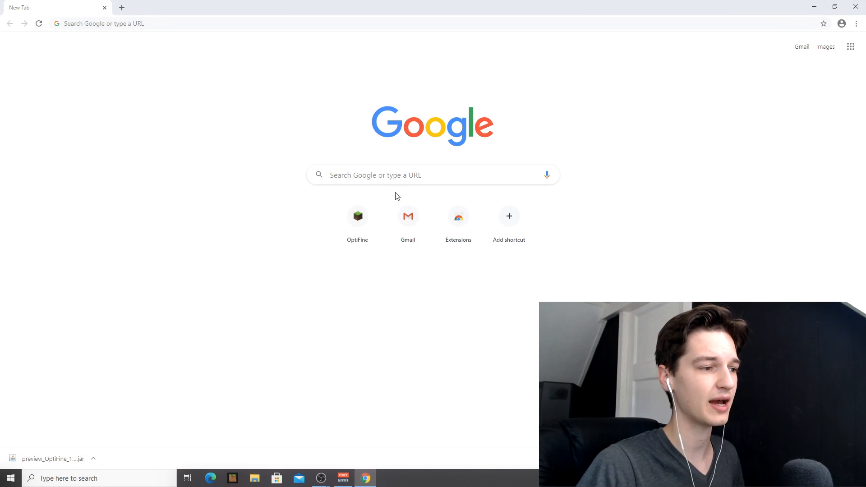
- Search Google for 'jarfix' and locate the jarfix.exe download on its homepage
click(428, 174)
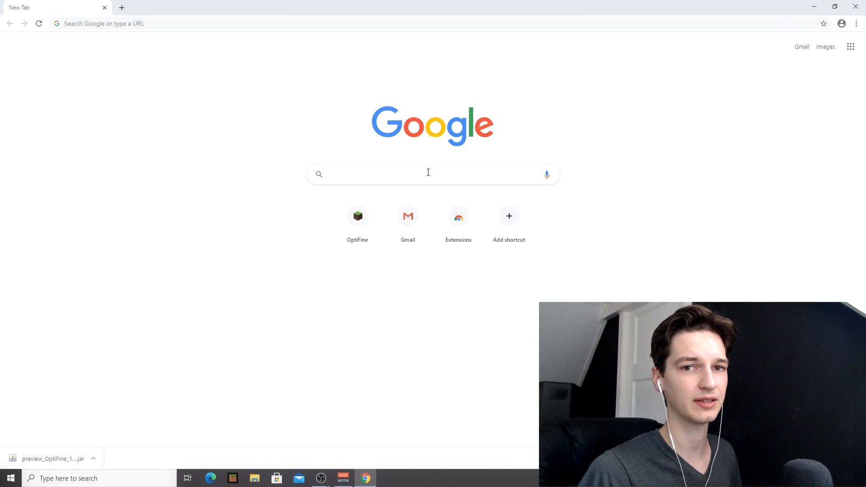
text(jarfix)
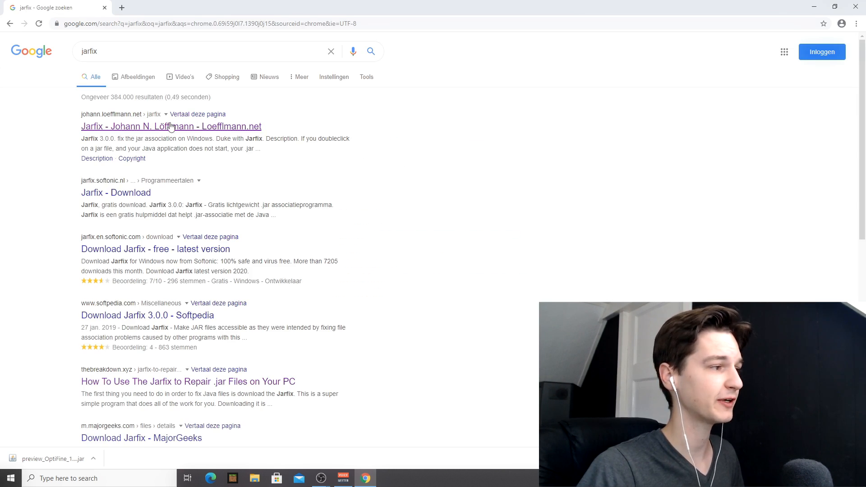
click(171, 126)
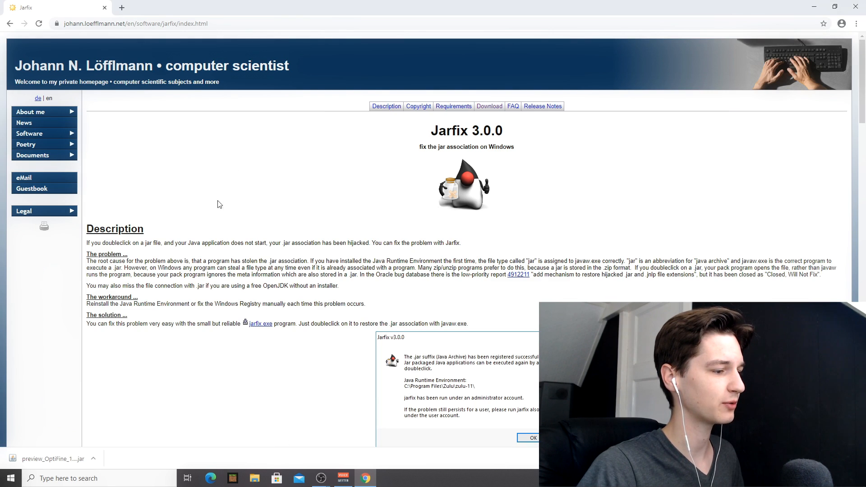
scroll(down, 3)
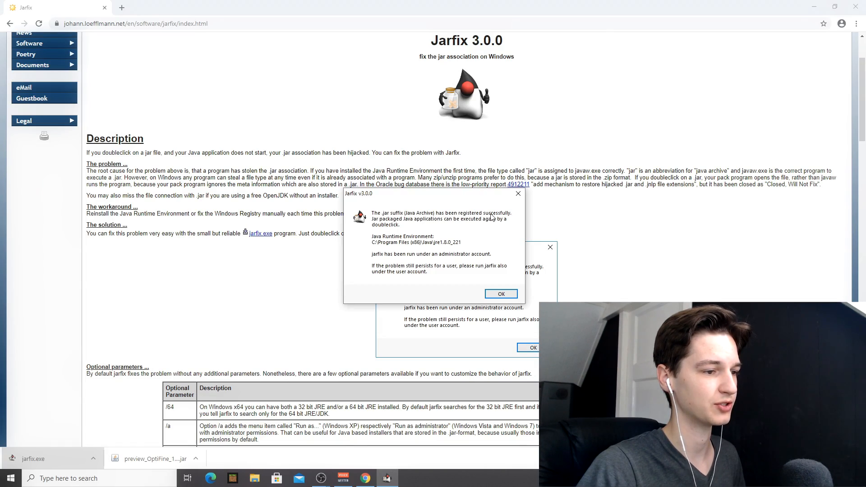
- Run the OptiFine installer jar and complete its installation into the Minecraft folder
click(501, 294)
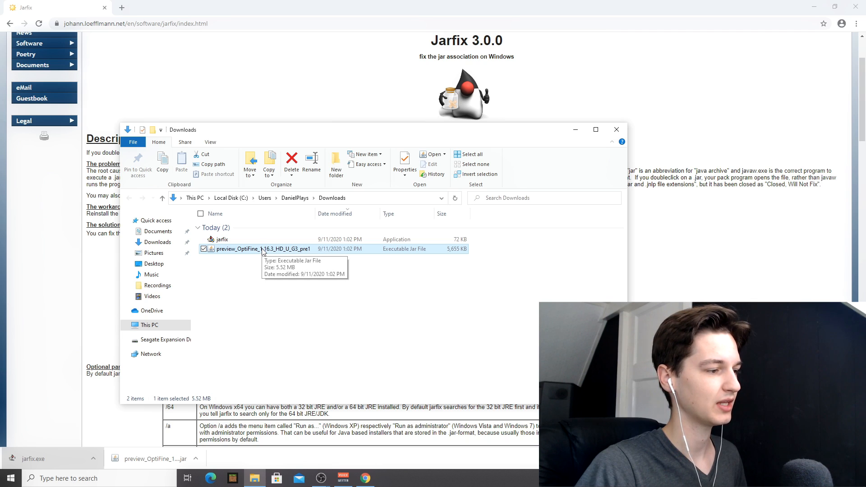
double_click(263, 249)
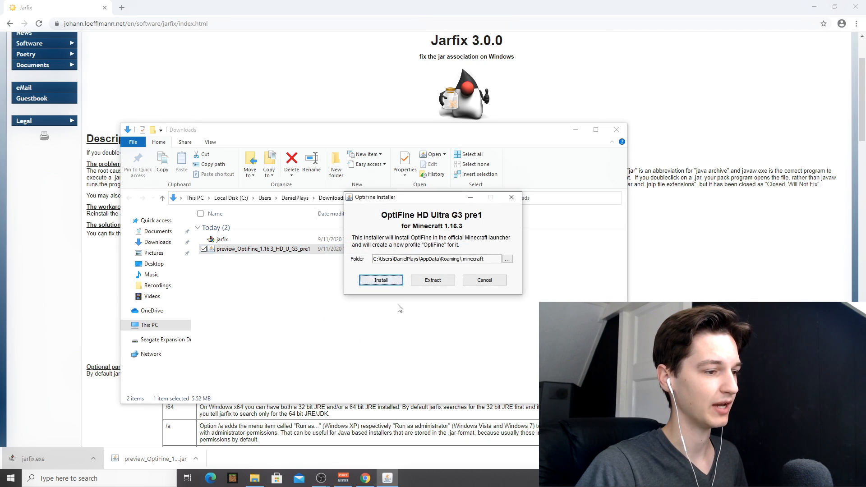
mouse_move(424, 270)
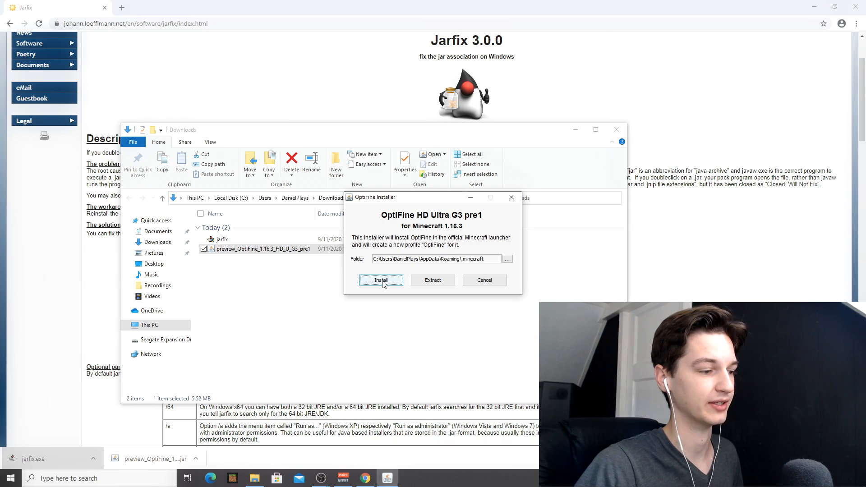
mouse_move(434, 240)
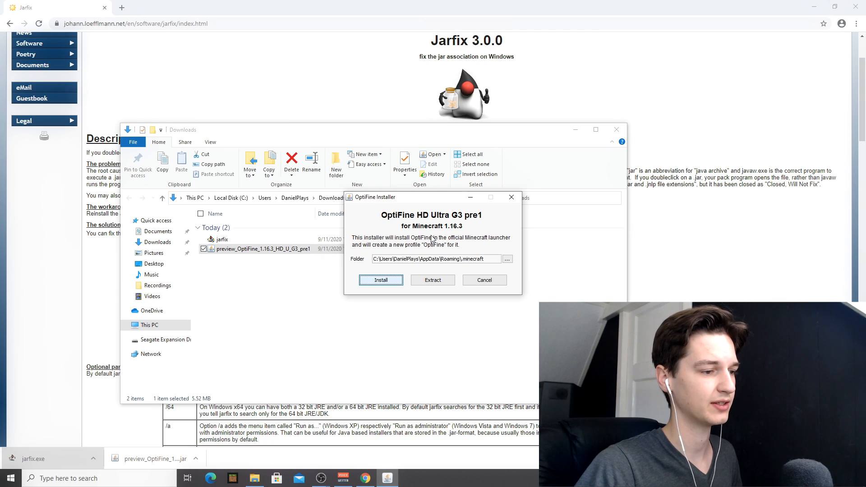
click(380, 280)
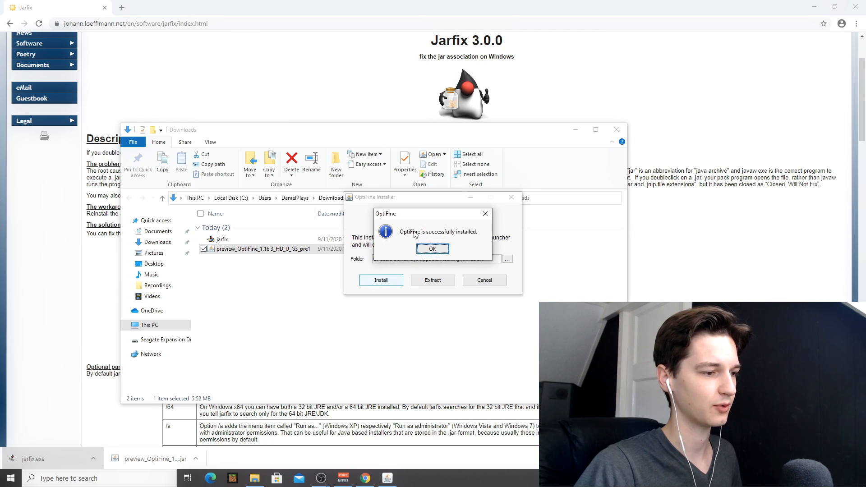
click(432, 249)
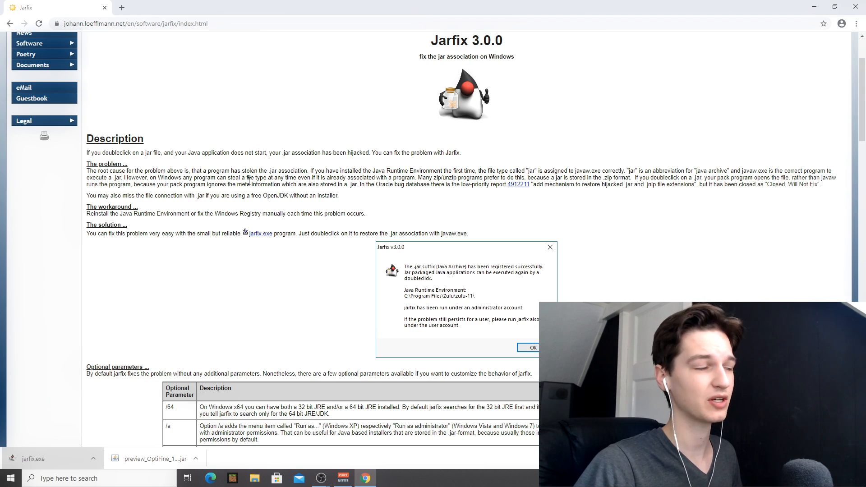
- Find BSL Shaders on CurseForge and download BSL v7.2 fix 1 for Minecraft 1.16
text(bsl shaders)
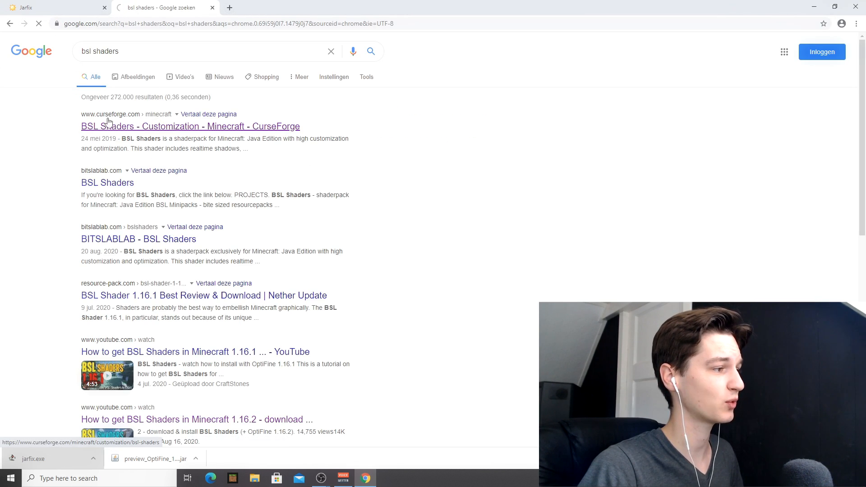
click(191, 126)
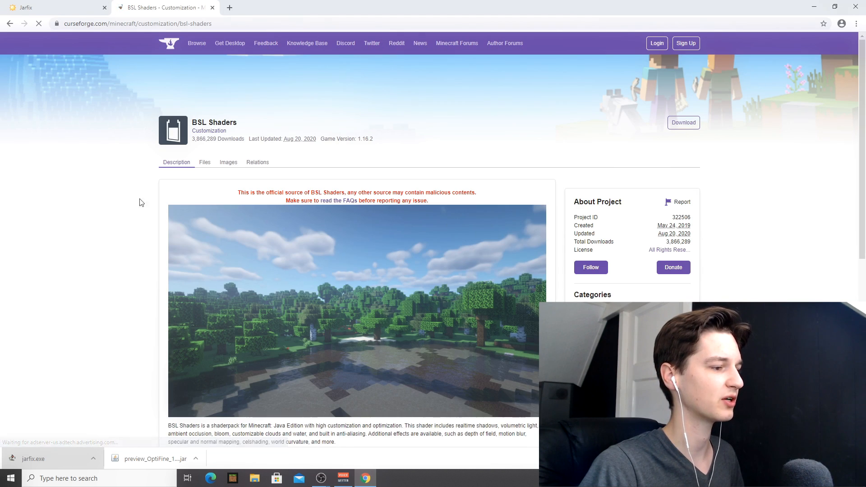
scroll(down, 3)
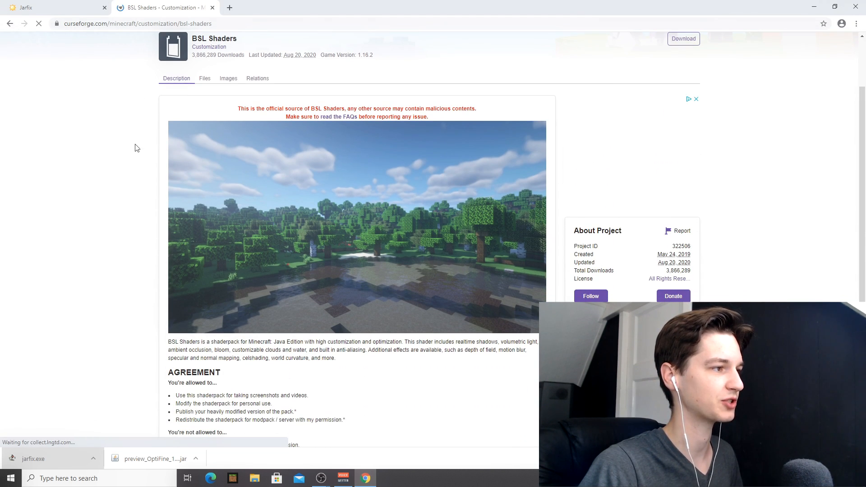
scroll(down, 3)
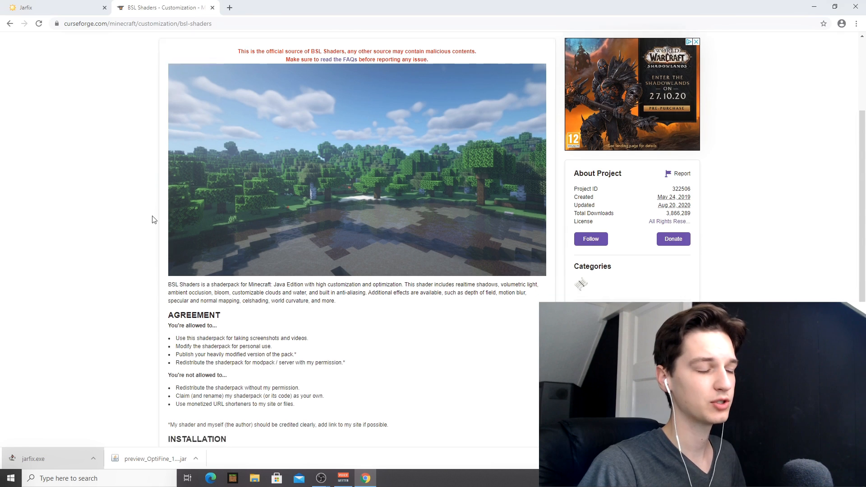
scroll(down, 3)
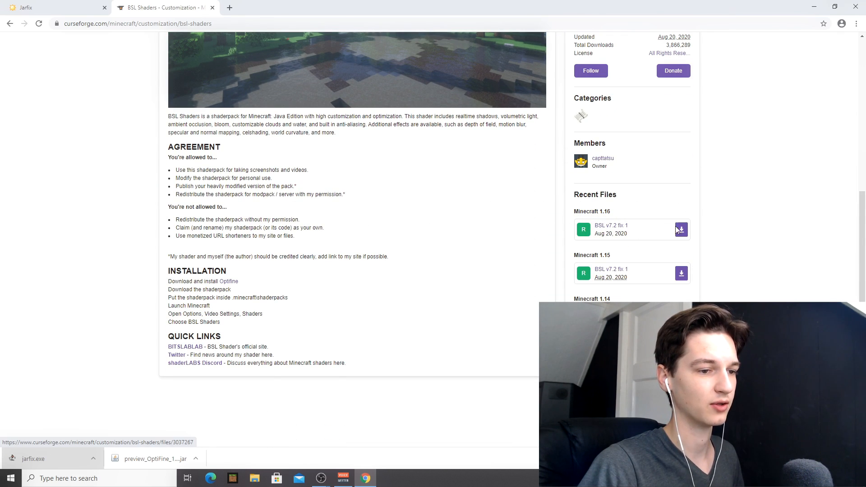
click(682, 230)
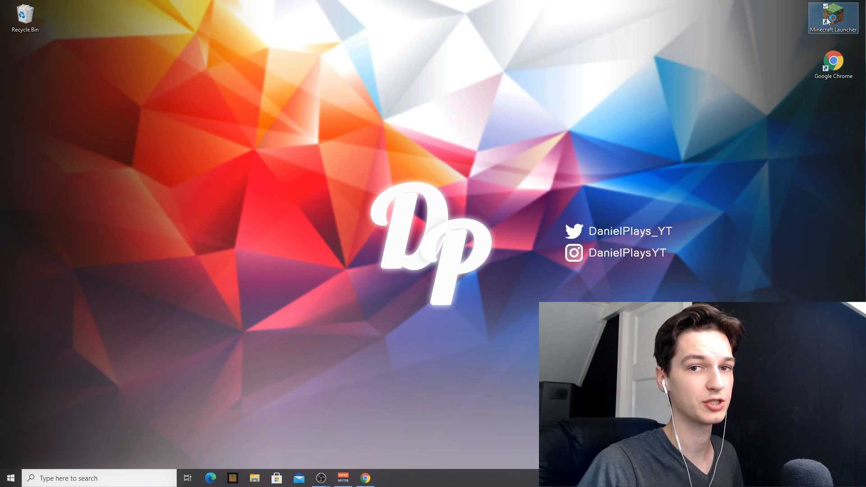
- Launch Minecraft with the OptiFine 1.16.3 profile
double_click(833, 18)
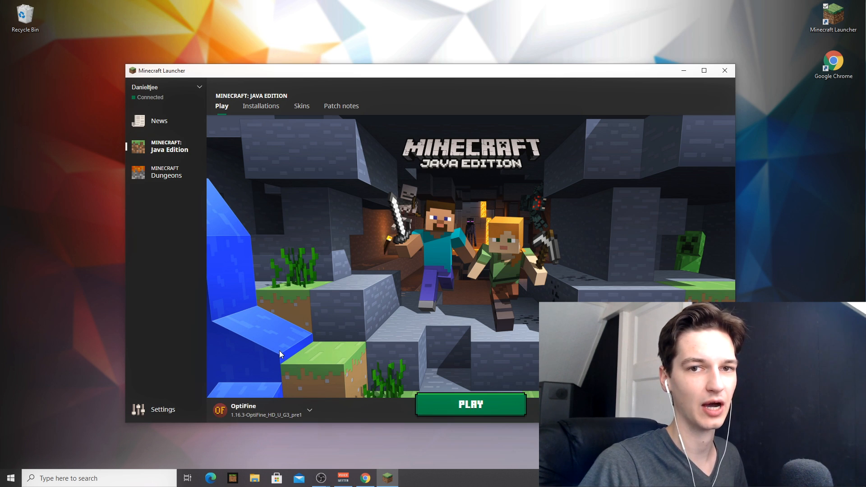
mouse_move(296, 351)
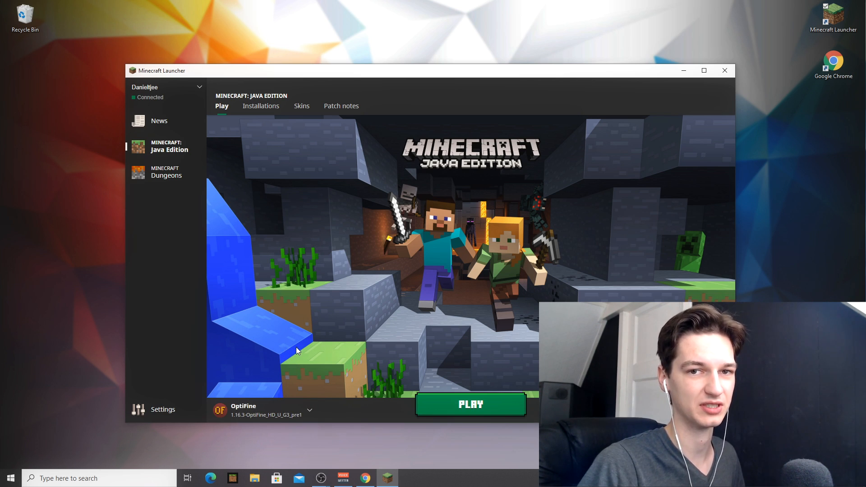
click(470, 405)
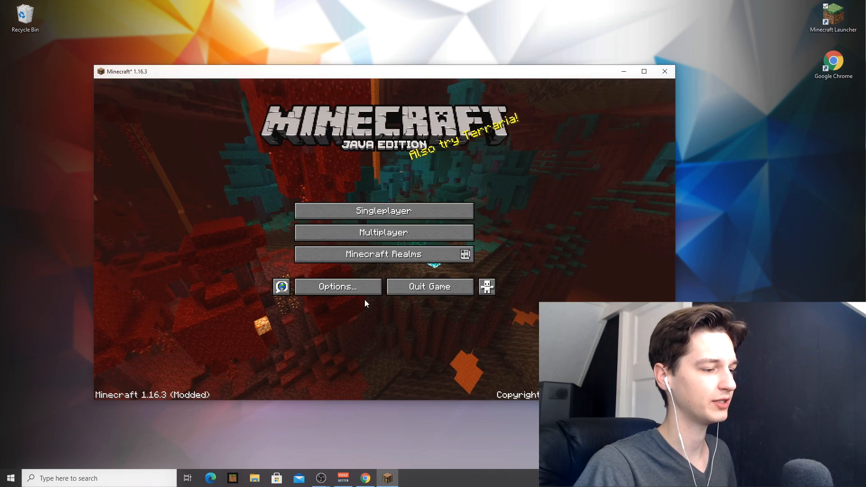
click(336, 286)
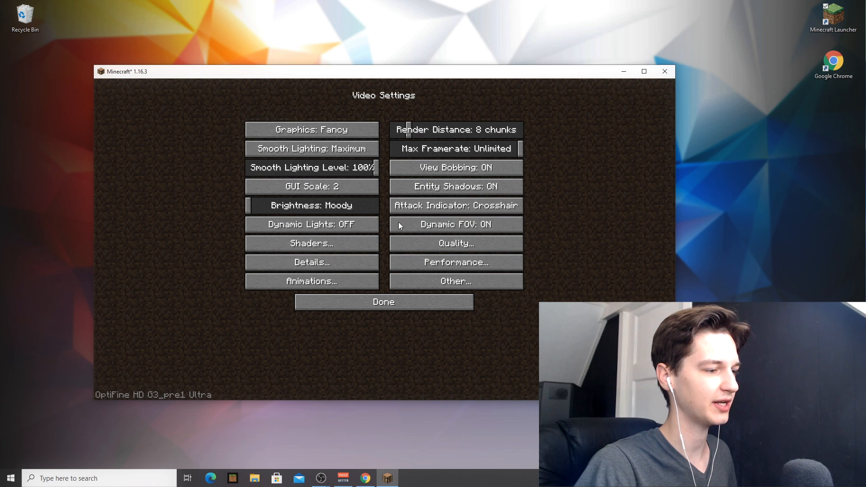
mouse_move(326, 264)
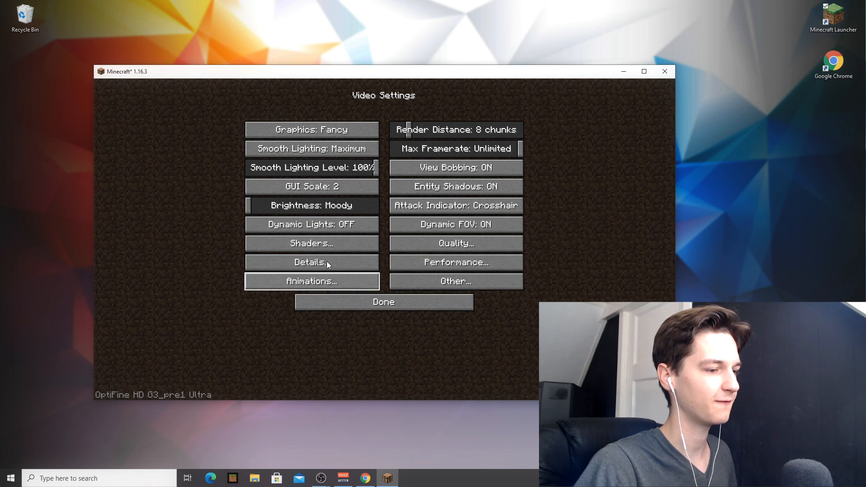
mouse_move(311, 243)
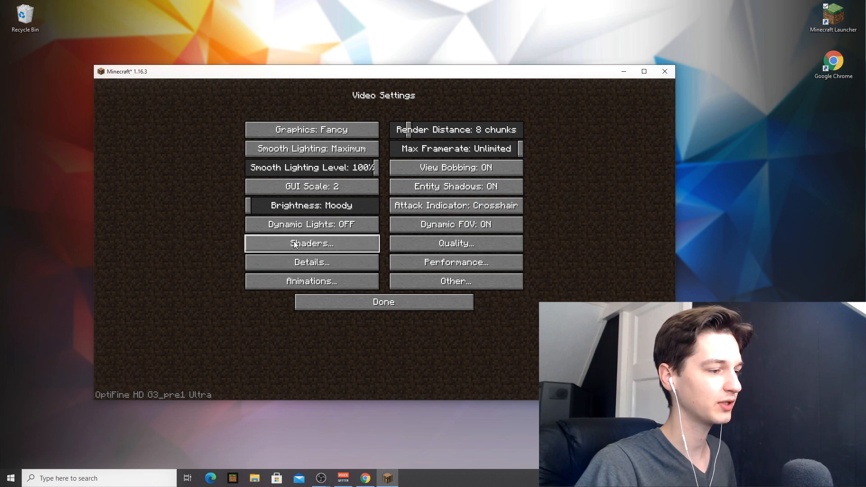
mouse_move(137, 396)
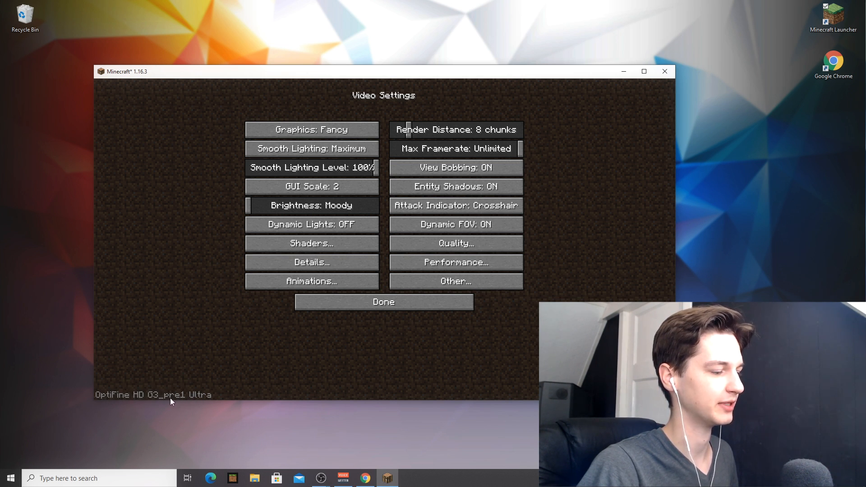
mouse_move(198, 369)
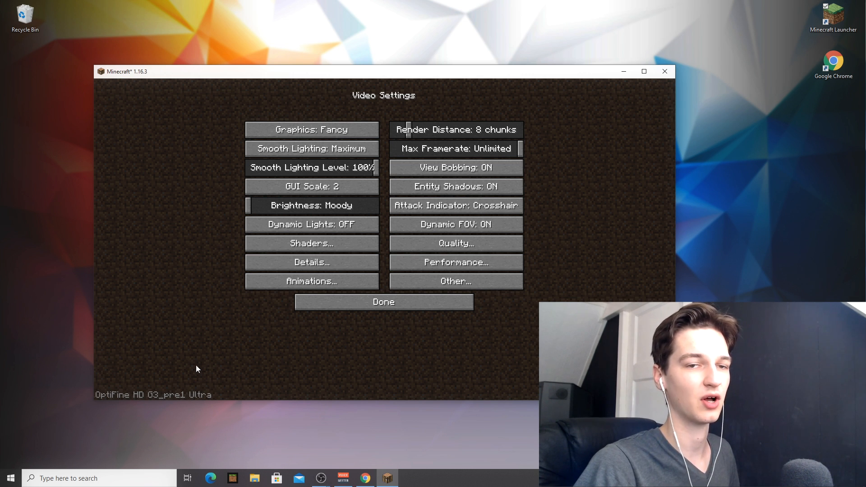
click(384, 301)
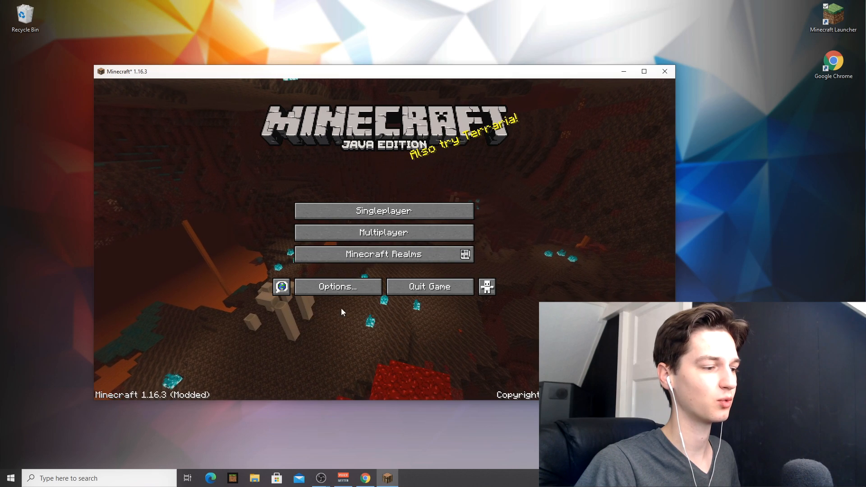
- Reach the Shaders list via Video Settings and reveal the shaderpacks folder
click(337, 287)
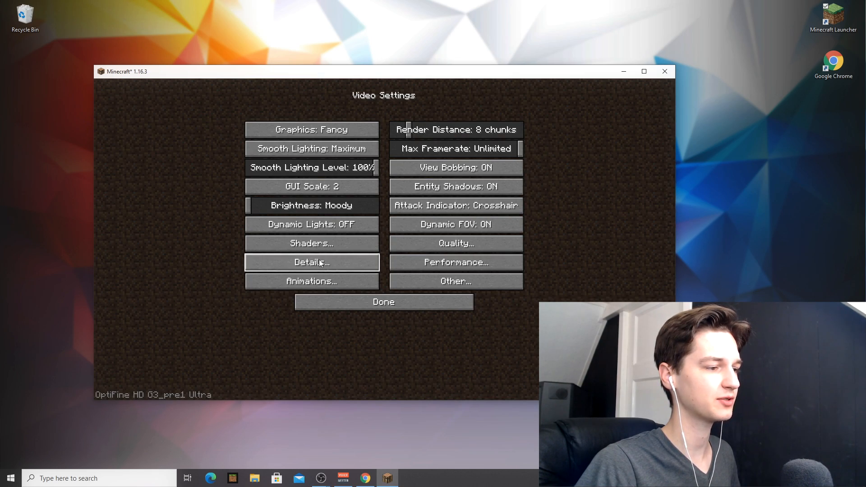
click(311, 243)
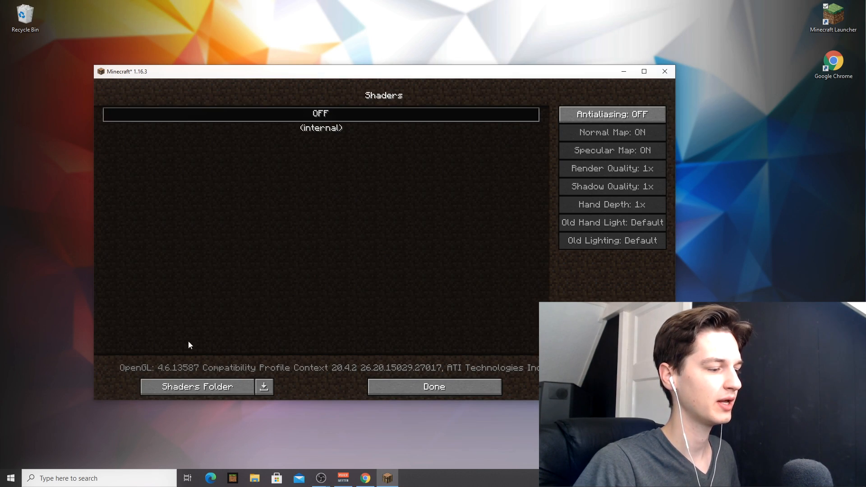
click(196, 386)
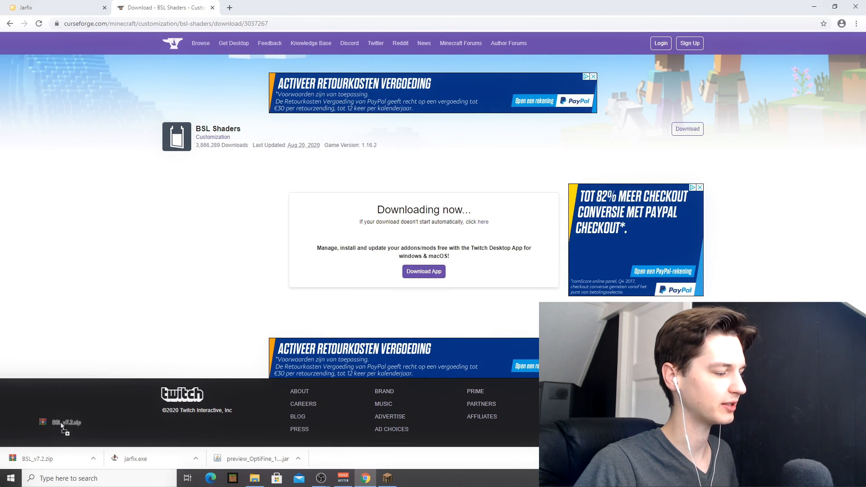
- Move the downloaded BSL_v7.2.zip into the shaderpacks folder
click(254, 478)
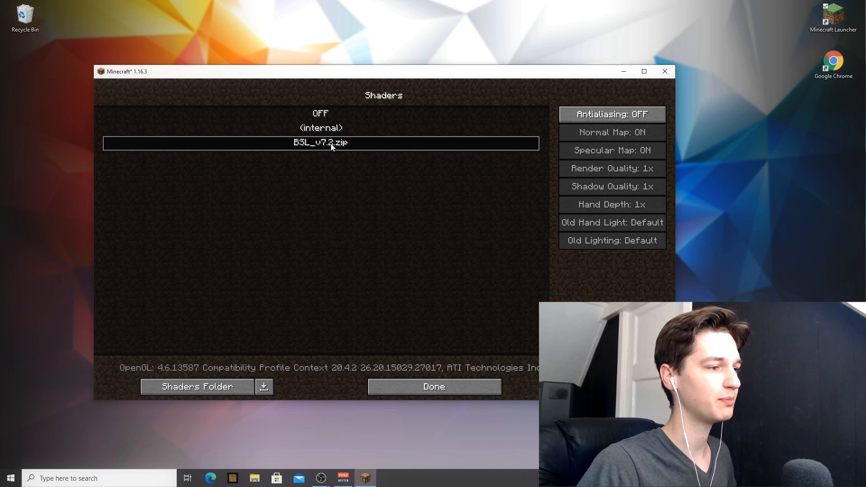
- Select BSL_v7.2.zip as the active shader pack and resume the singleplayer world with shaders on
click(434, 387)
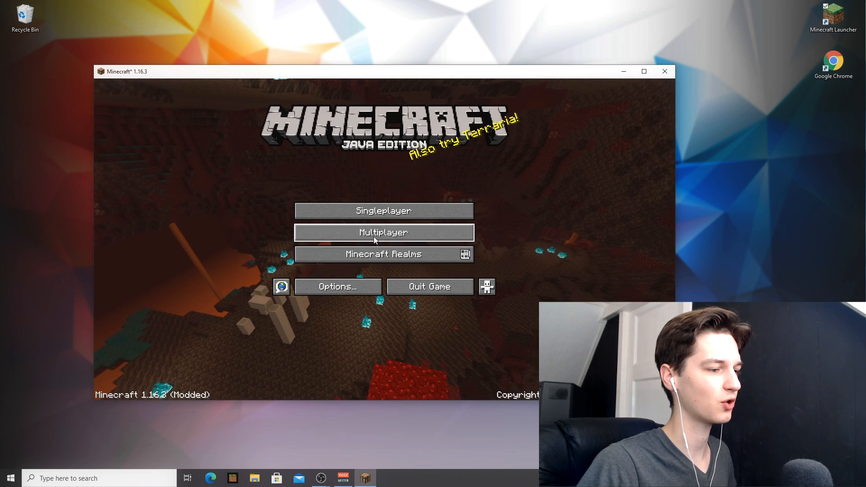
click(336, 287)
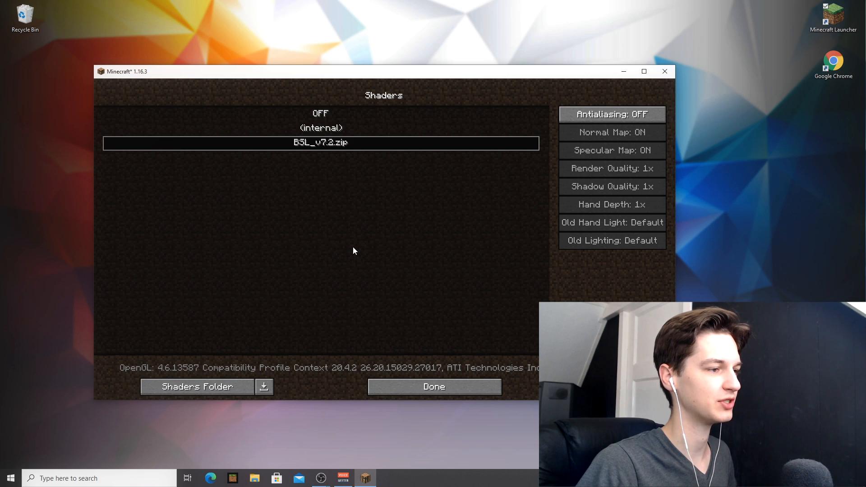
mouse_move(289, 136)
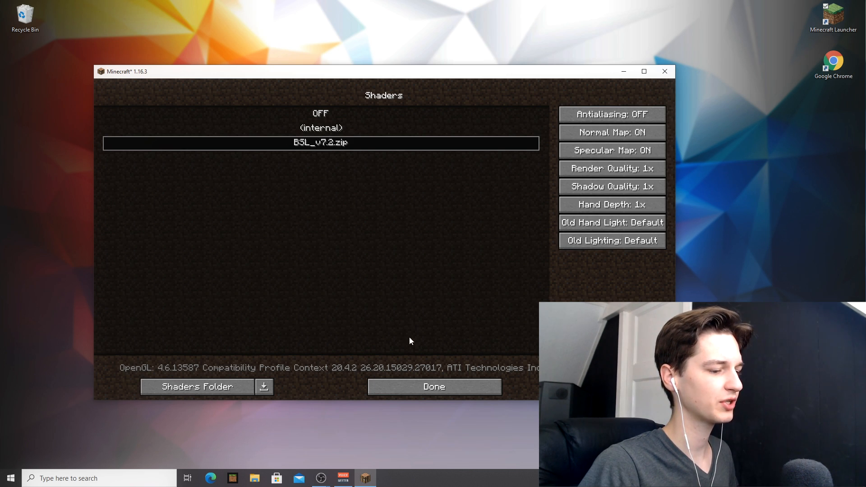
click(433, 387)
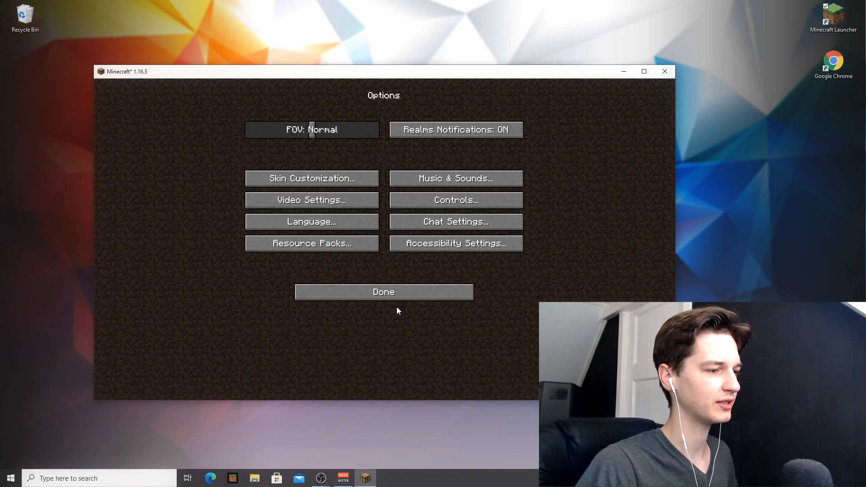
click(384, 291)
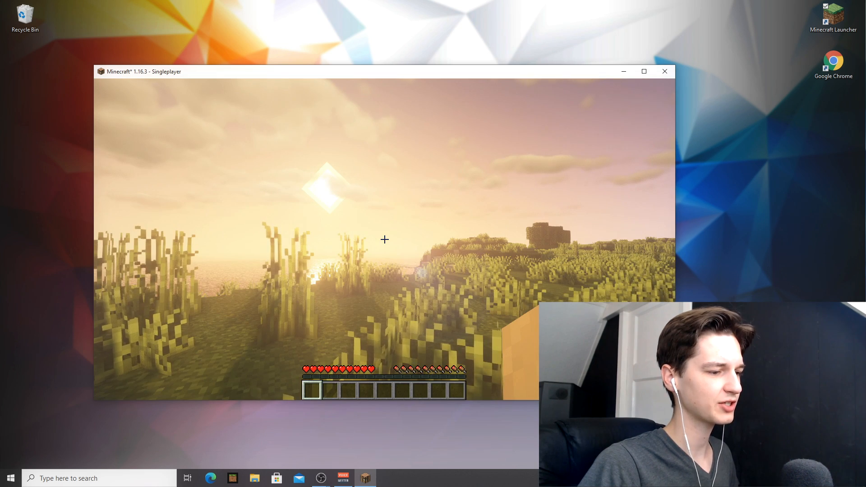